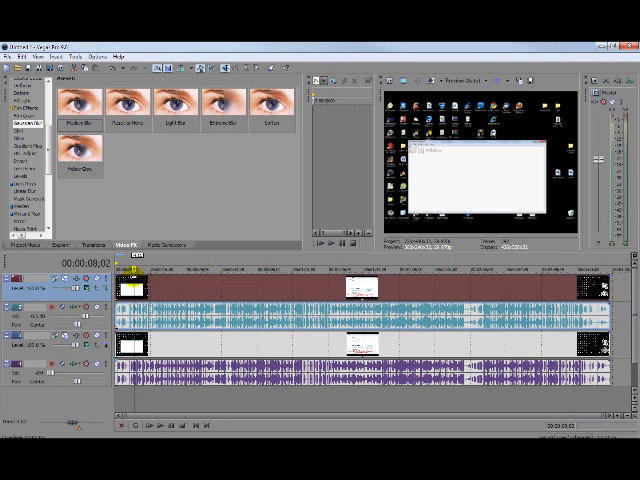
Step: Apply the Extreme Blur preset to the top track's clip so the whole preview blurs
left_click(194, 426)
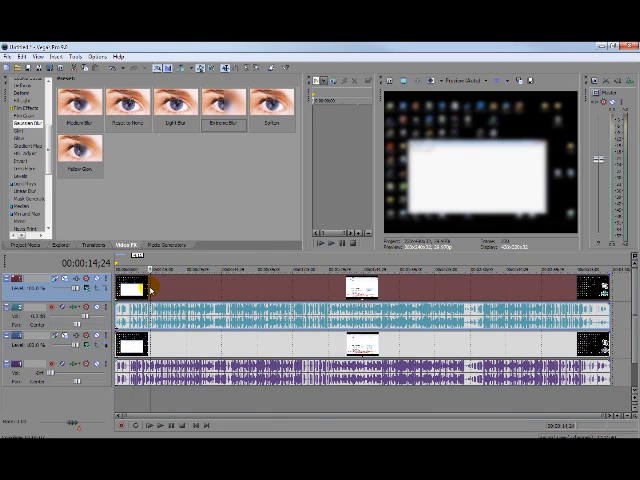
Step: Mask the blurred clip via Video Event Pan/Crop so only the central window area stays blurred
left_click(188, 428)
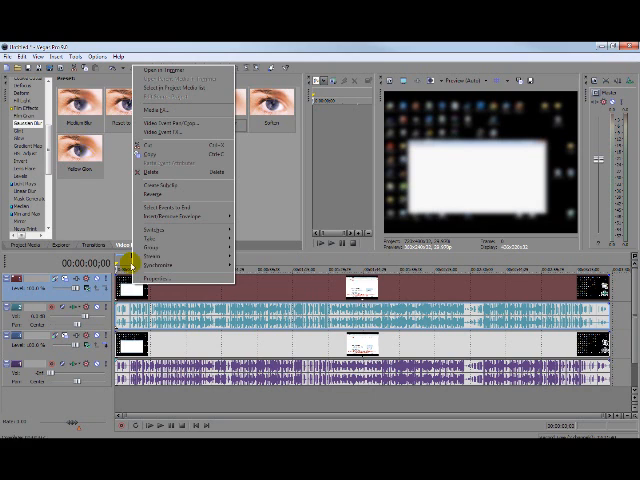
mouse_move(185, 120)
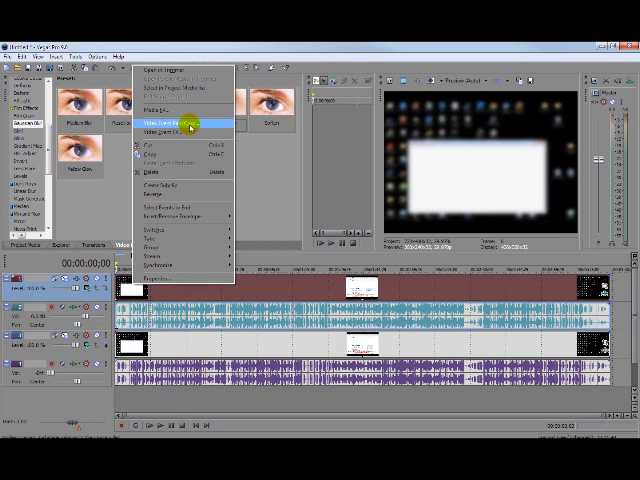
left_click(185, 125)
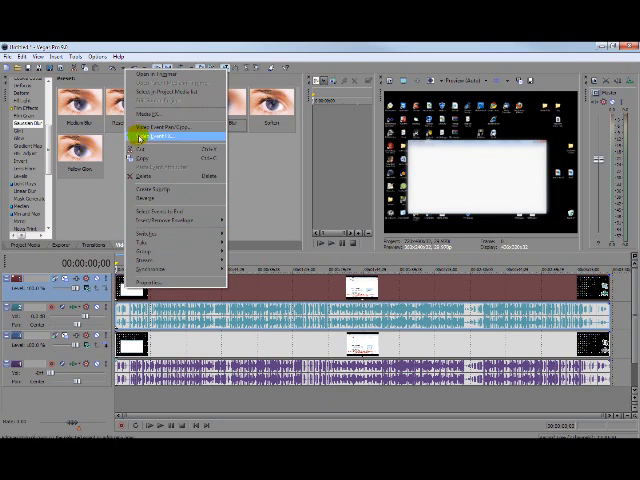
left_click(163, 137)
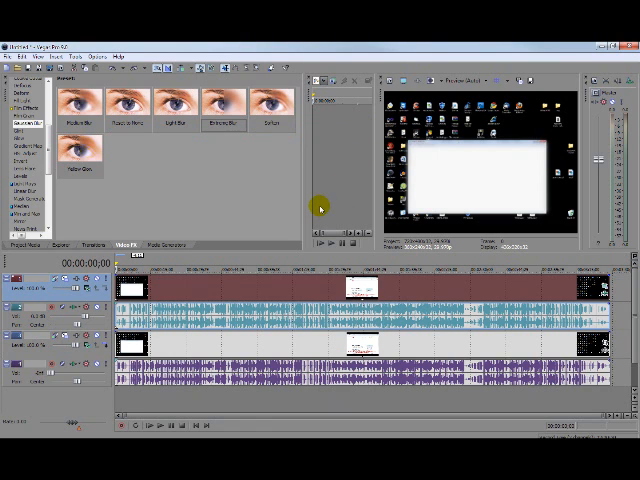
Step: Start playback to review the clip with blur confined to the central window
left_click(157, 425)
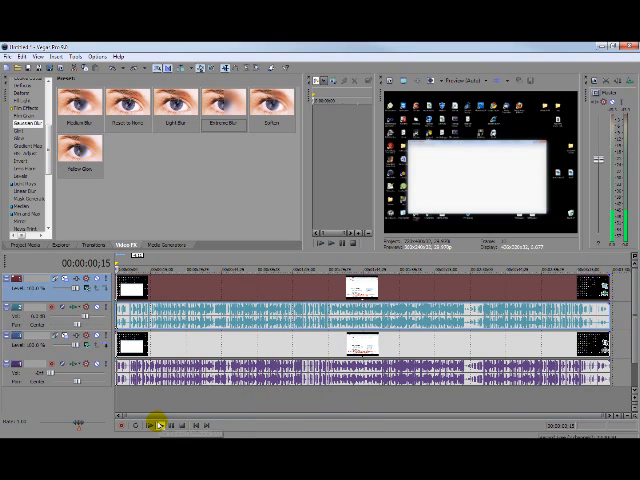